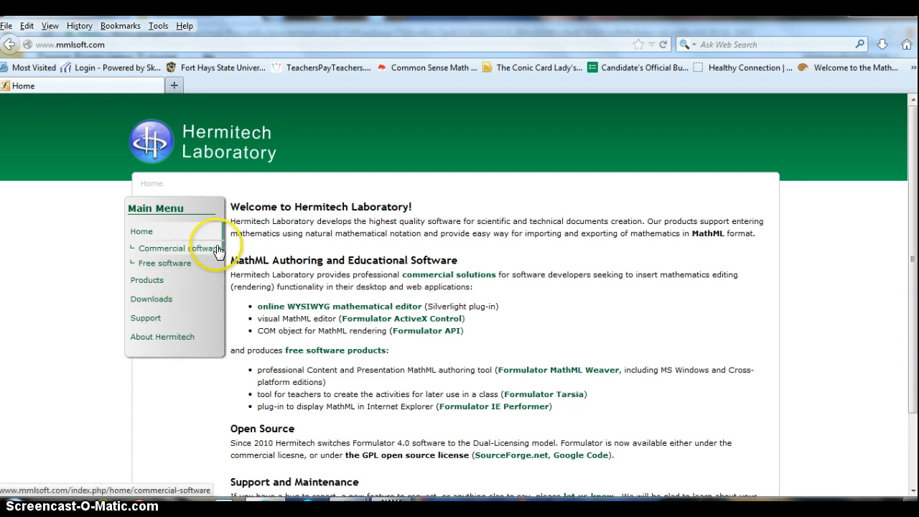
mouse_move(285, 139)
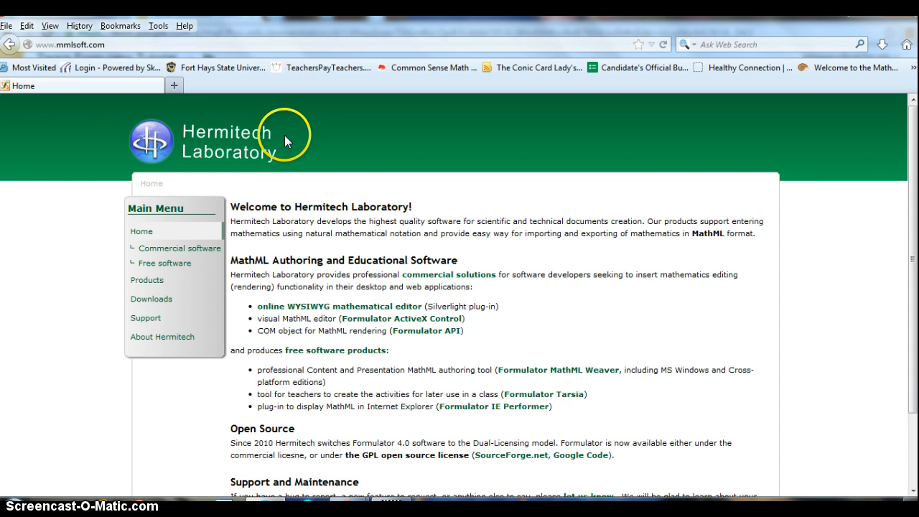
Go to the Hermitech Laboratory Downloads page listing the Formulator packages
left_click(151, 298)
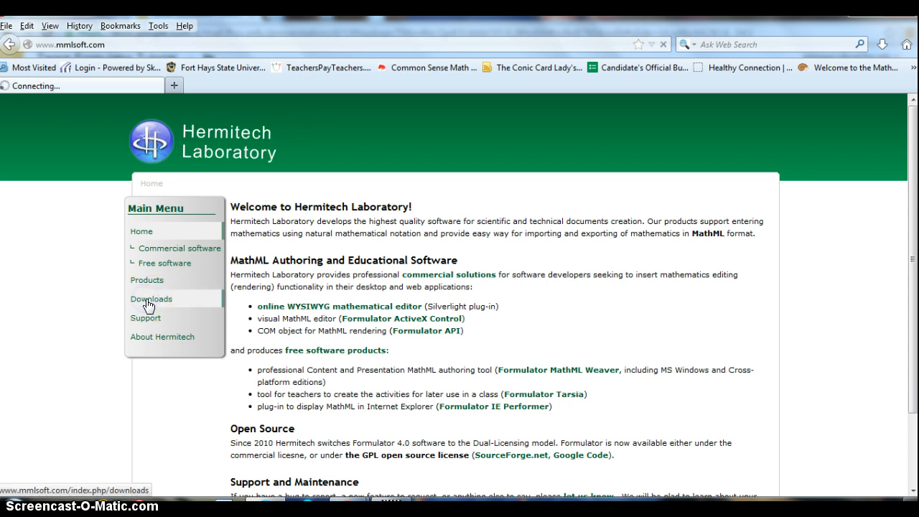
left_click(151, 298)
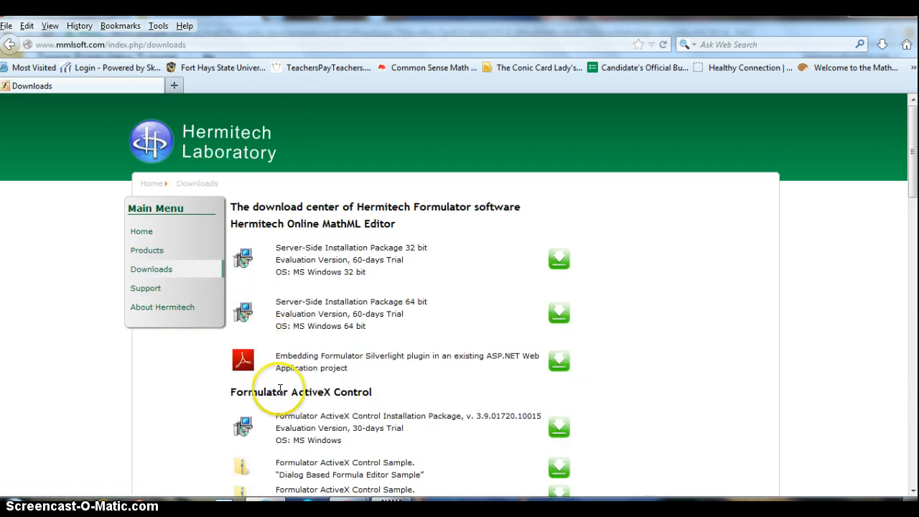
mouse_move(29, 496)
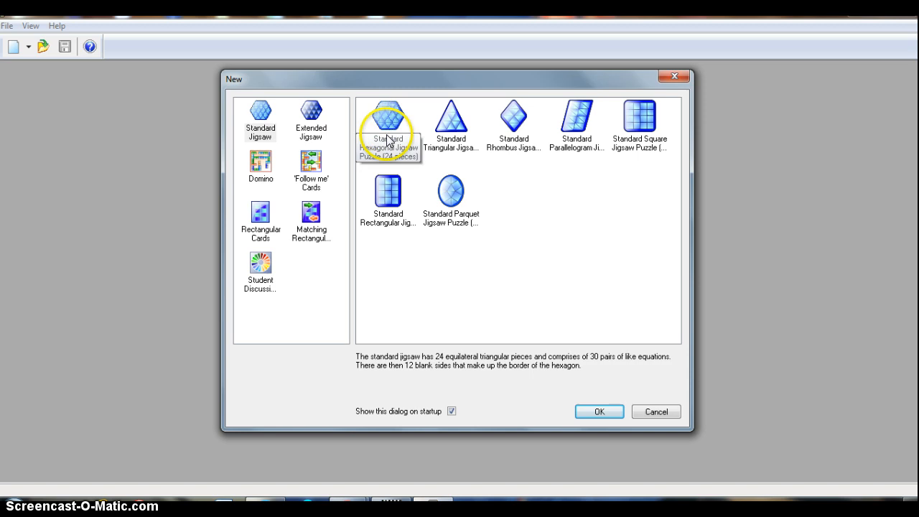
mouse_move(485, 204)
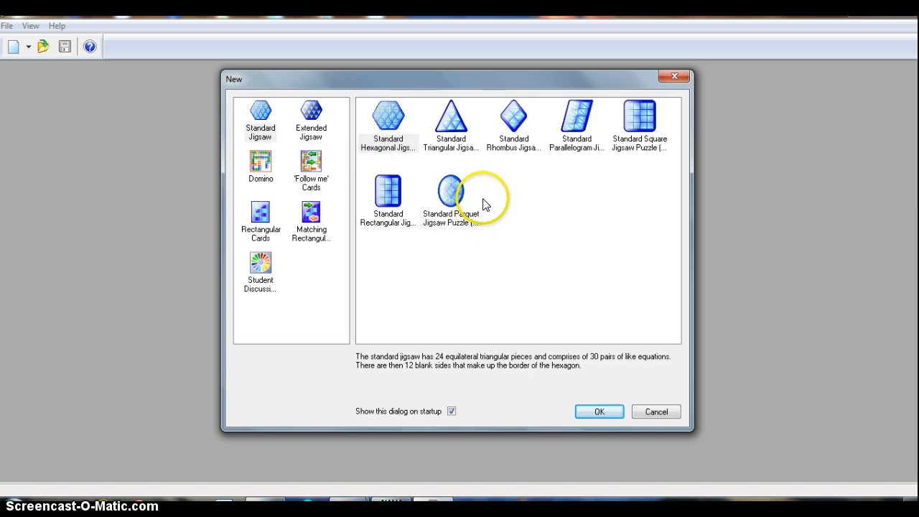
mouse_move(493, 124)
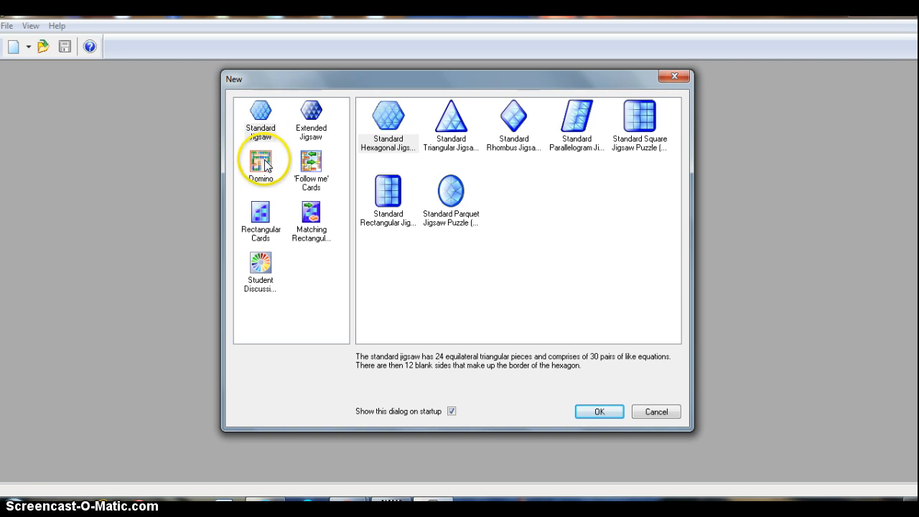
Browse the domino, rectangular card and discussion circle categories, then choose Standard Triangular Jigsaw Puzzle (16 pieces) and confirm
left_click(260, 161)
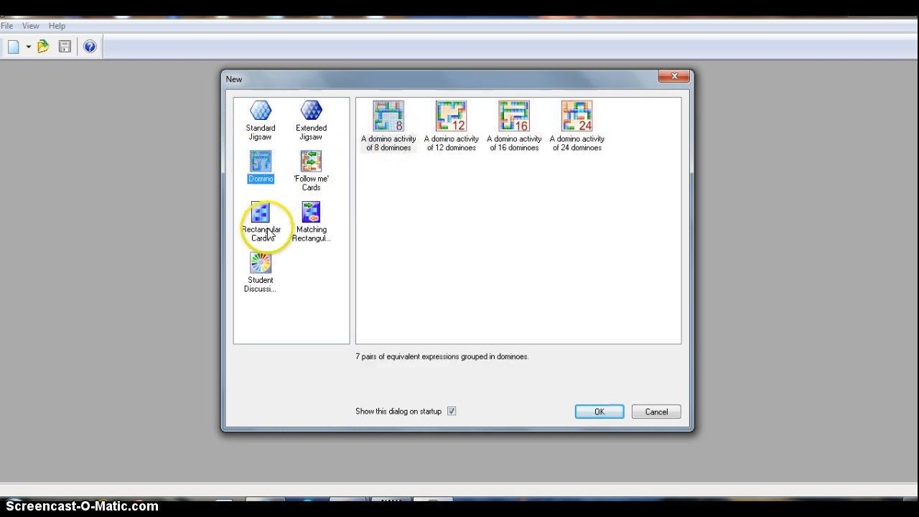
left_click(311, 219)
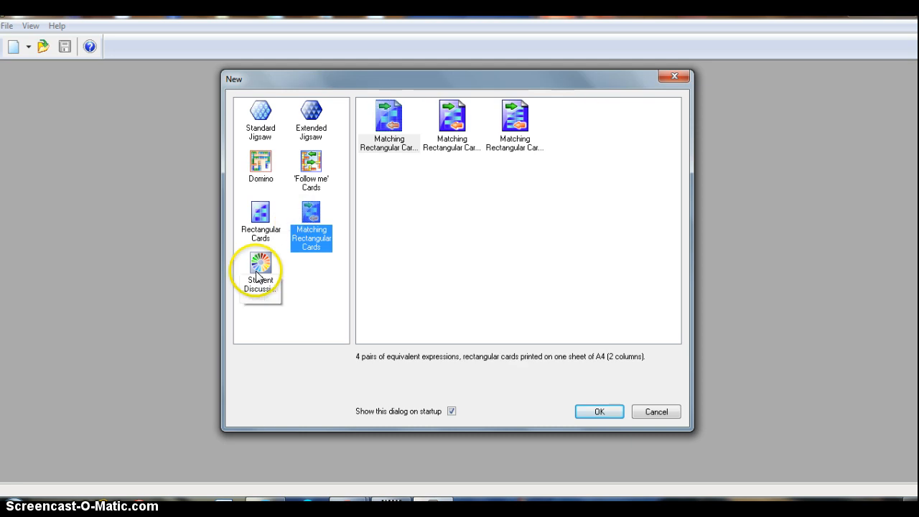
left_click(260, 272)
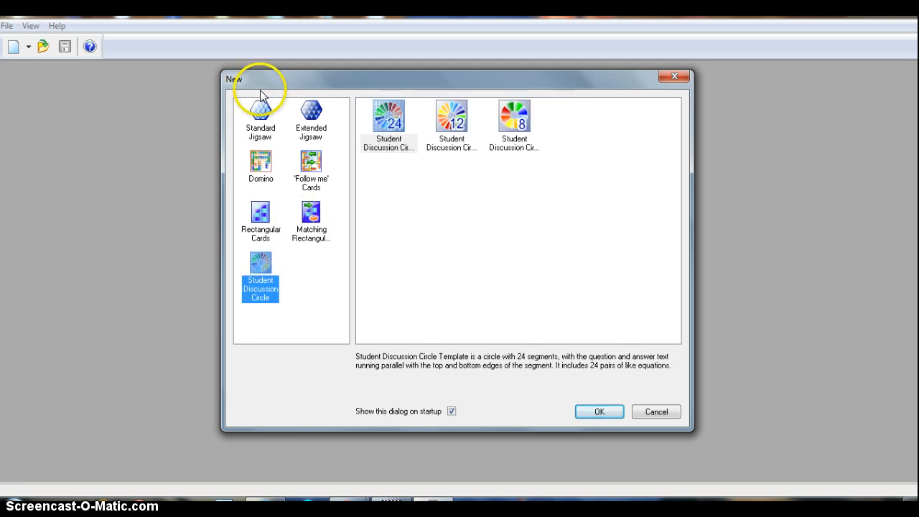
left_click(260, 115)
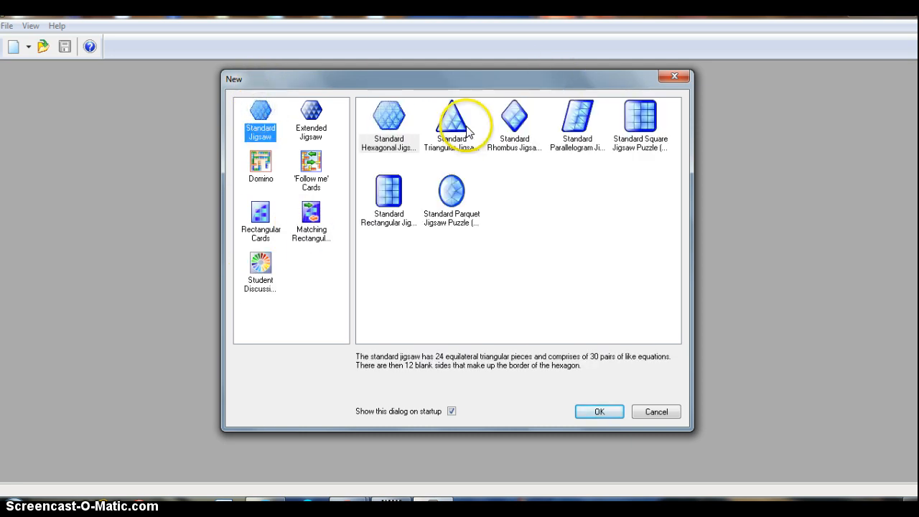
left_click(451, 118)
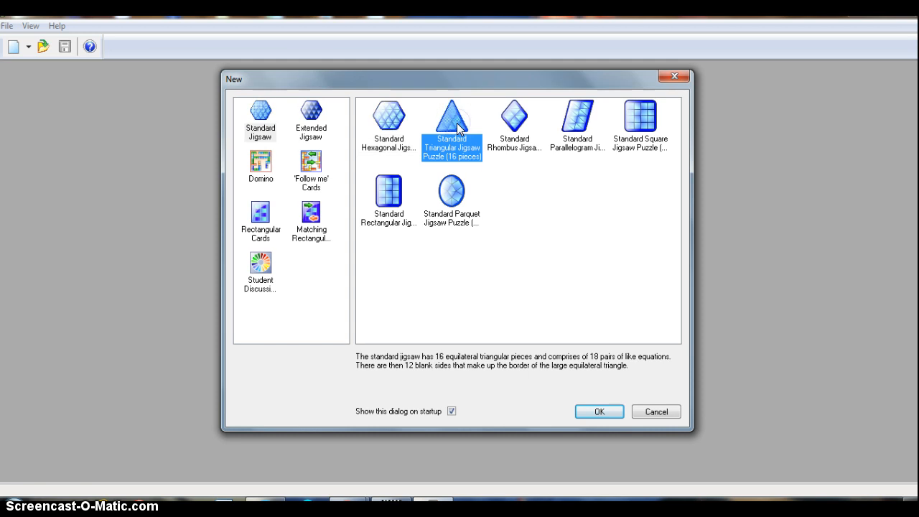
left_click(599, 411)
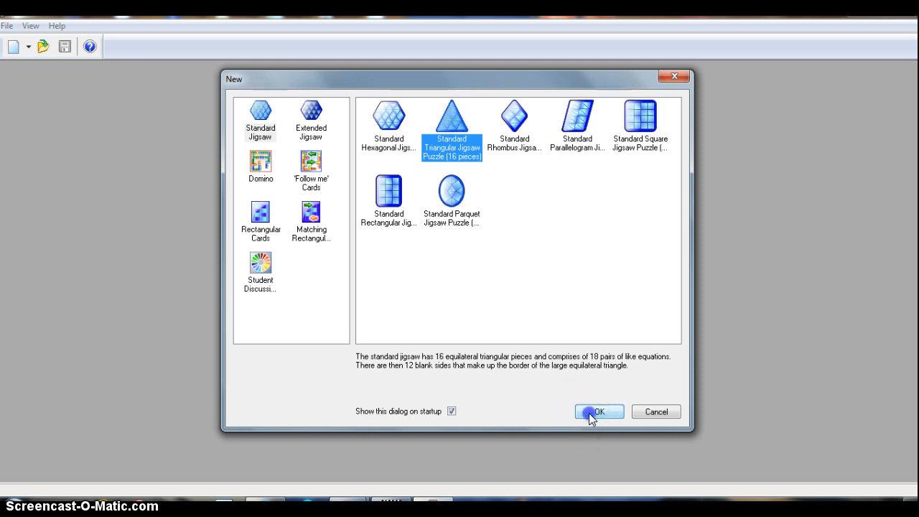
Enter the first card's system 5x − y = 5 and −4x + 5y = 17
left_click(599, 411)
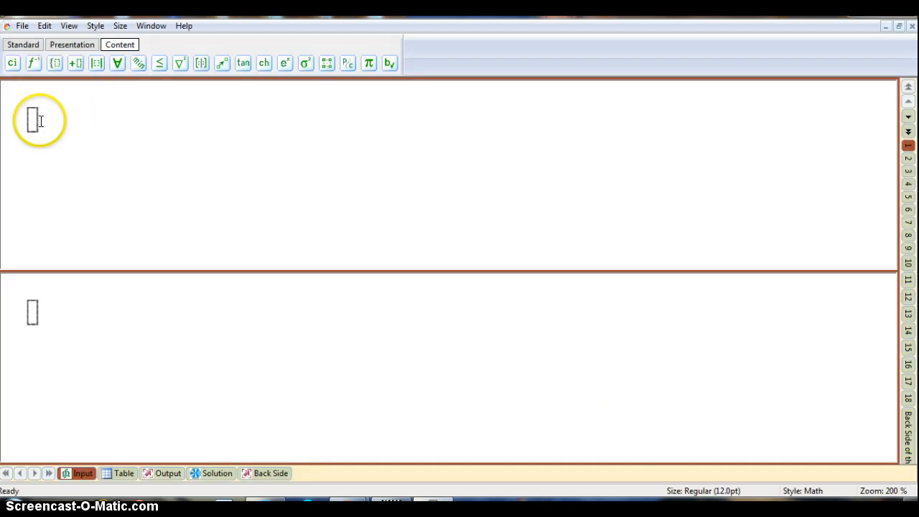
type("5")
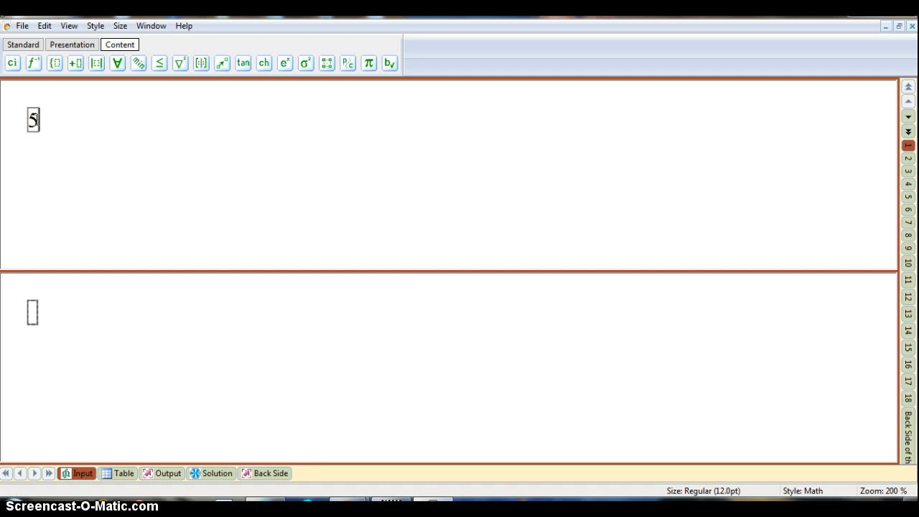
type("x -")
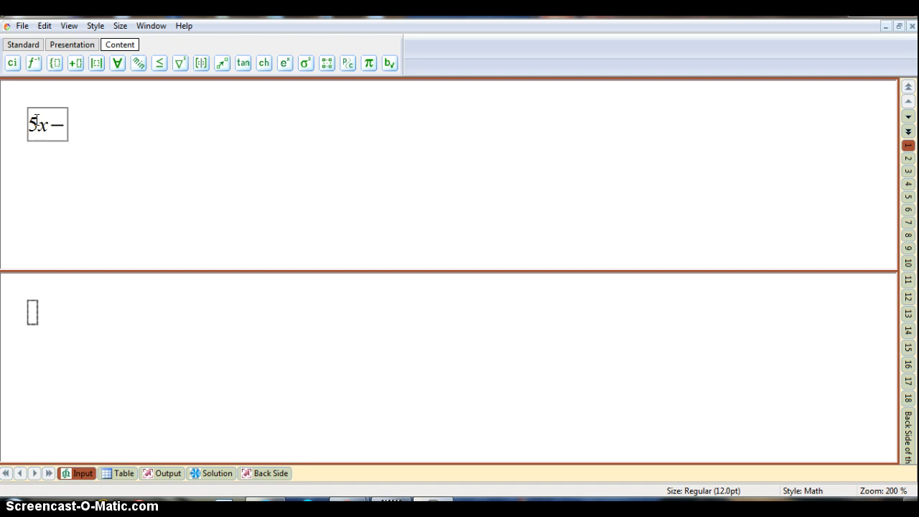
type("y=")
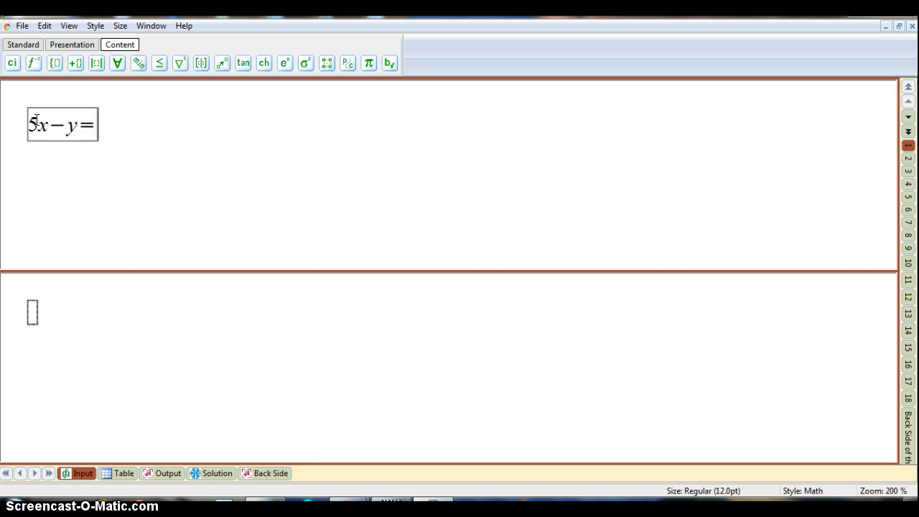
type("5")
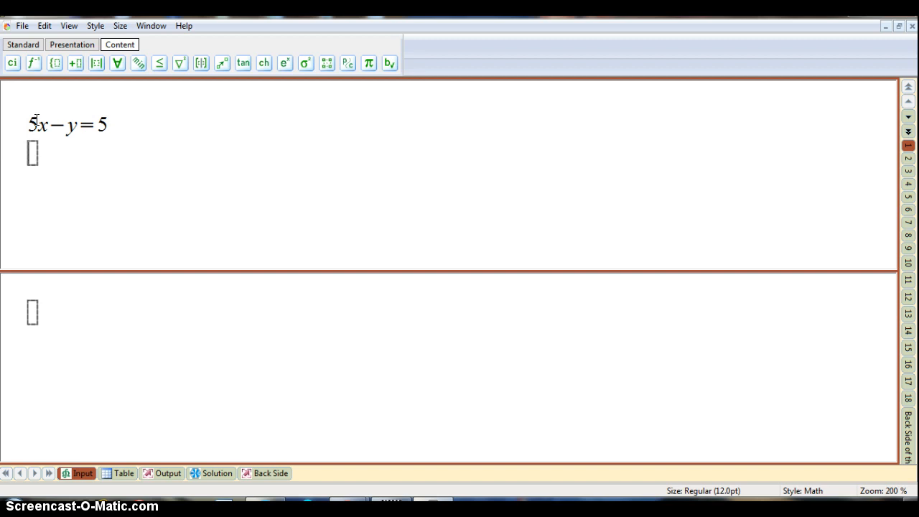
type("-")
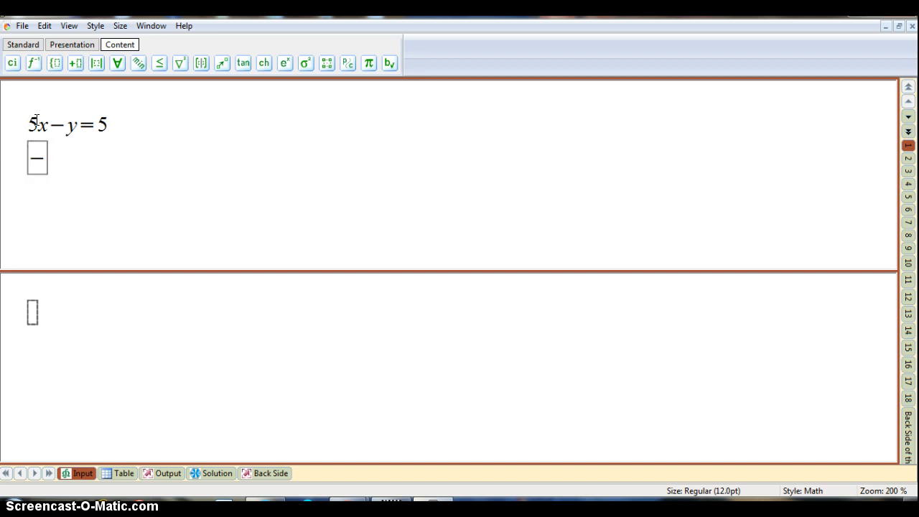
type("4x+5y=")
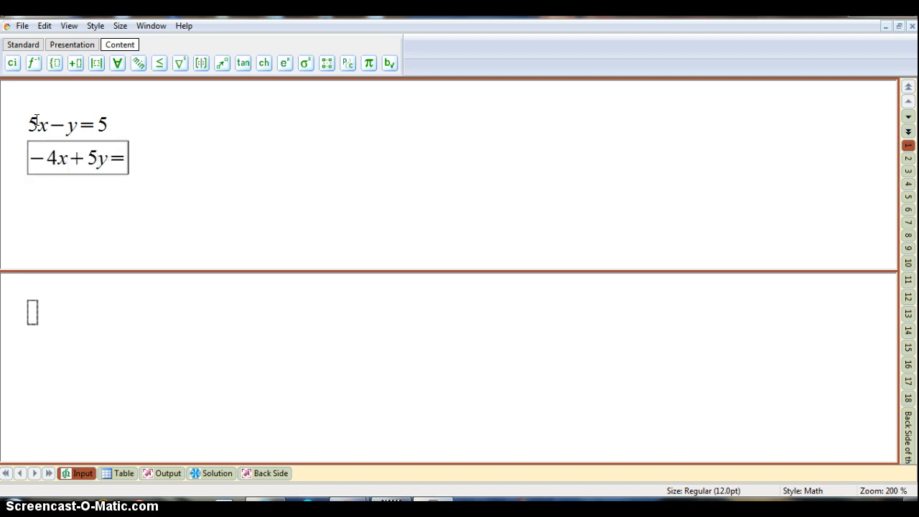
type("17")
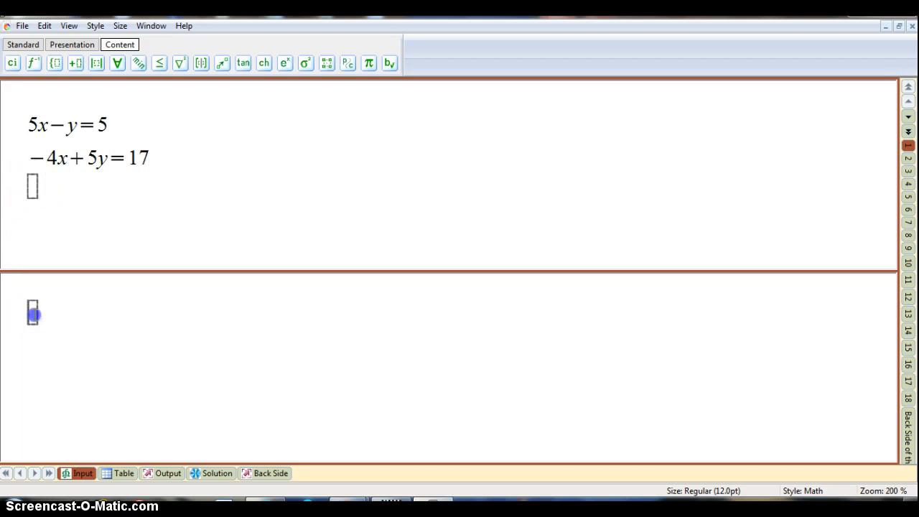
Enter (2, 5) as the first card's answer
type("(2")
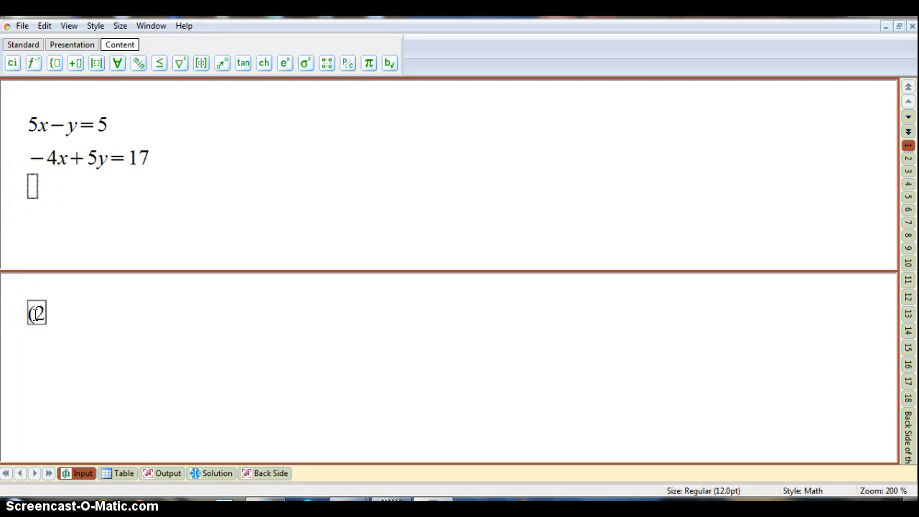
type(", 5)")
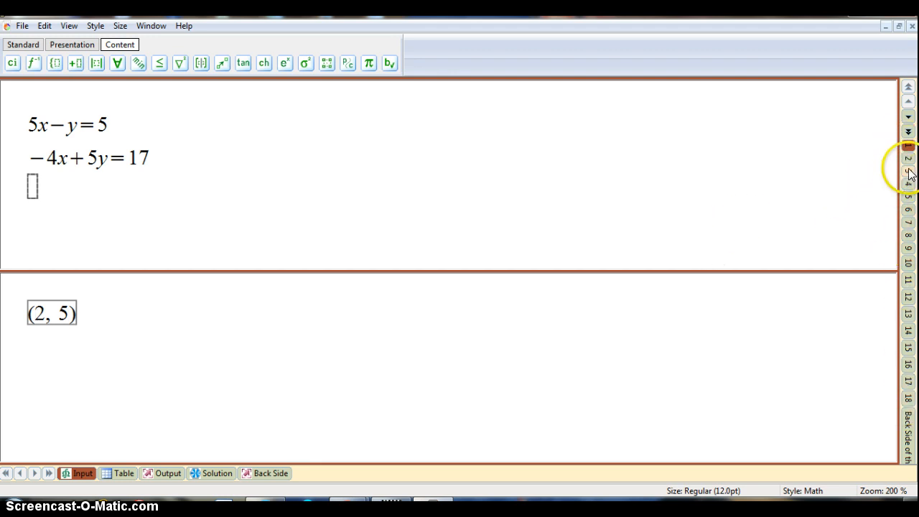
Enter the second card's system 6x + 12y = −7 and x + 2y = 2
left_click(908, 159)
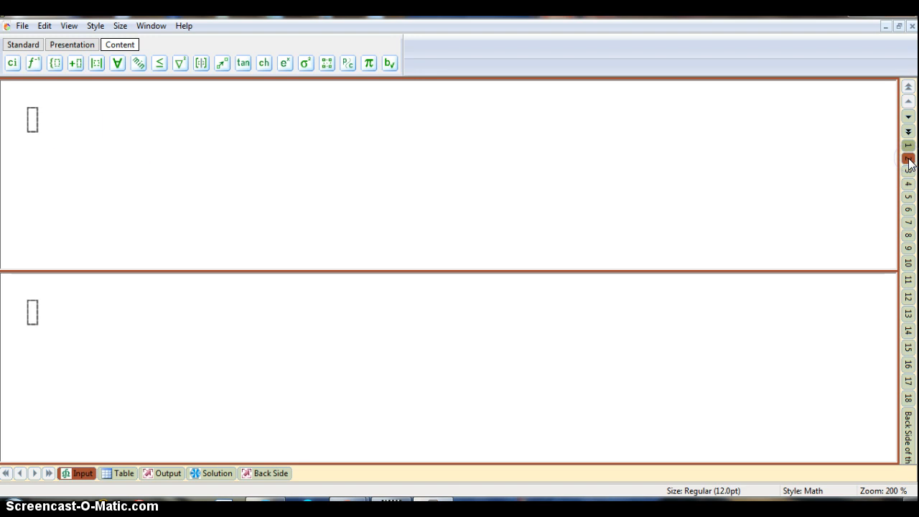
left_click(33, 119)
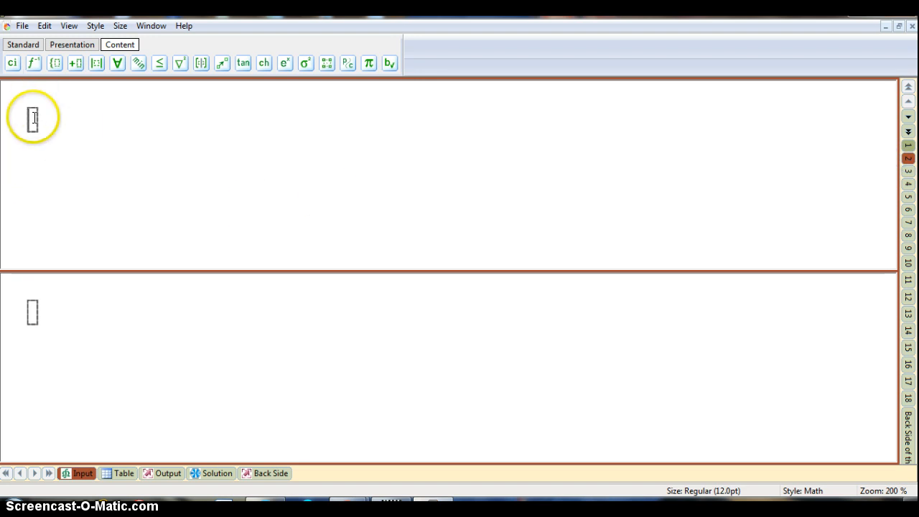
type("6x")
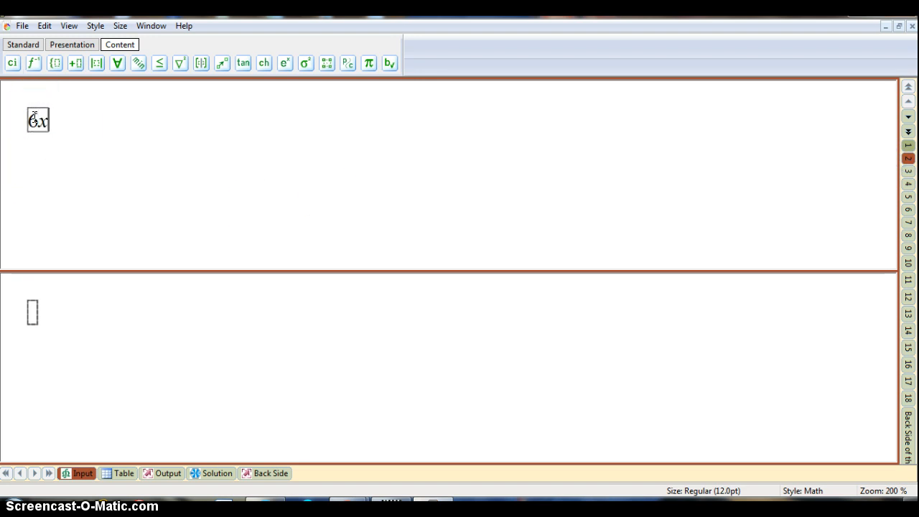
type("+")
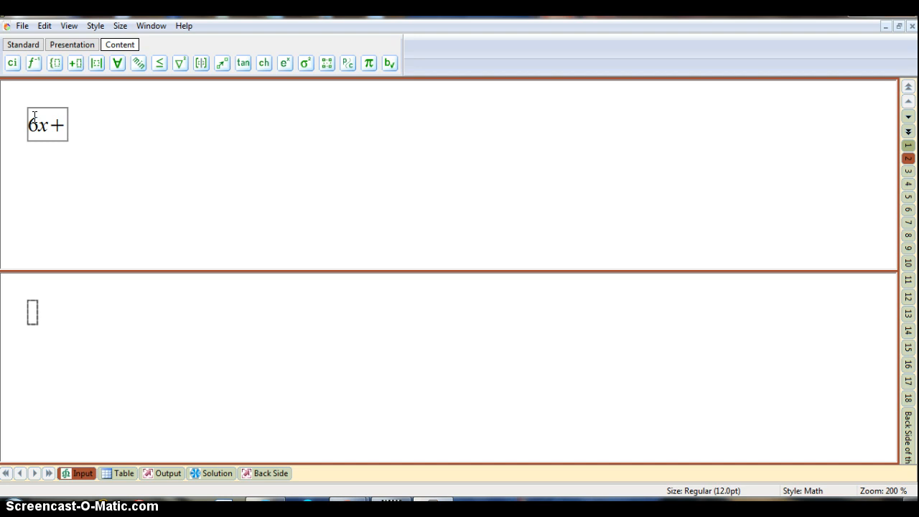
type("12y")
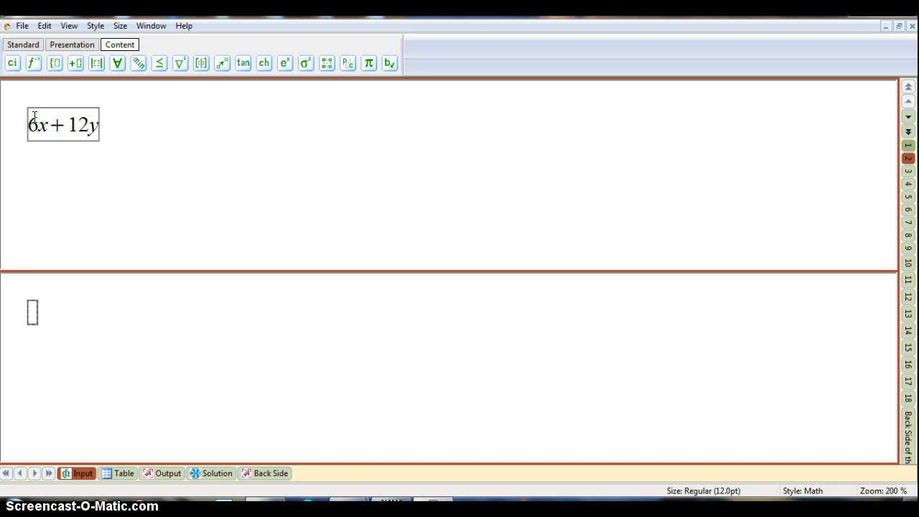
type("= -")
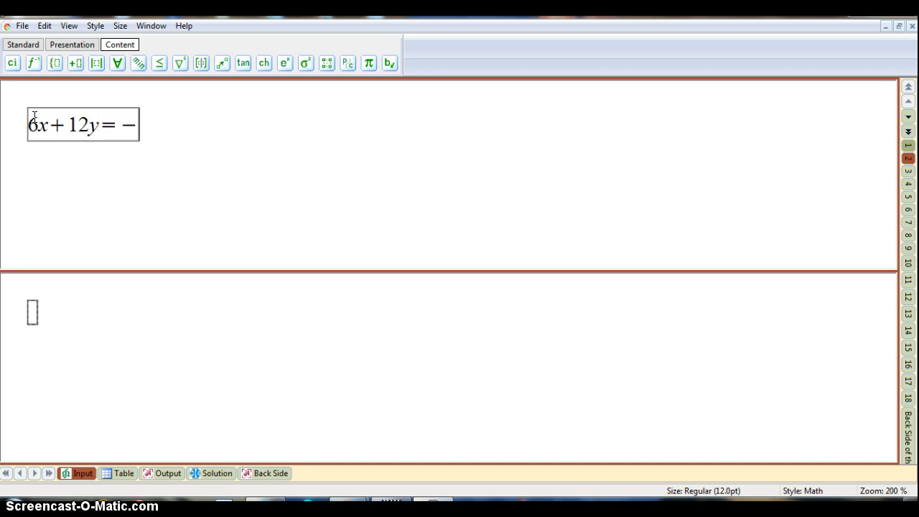
type("7")
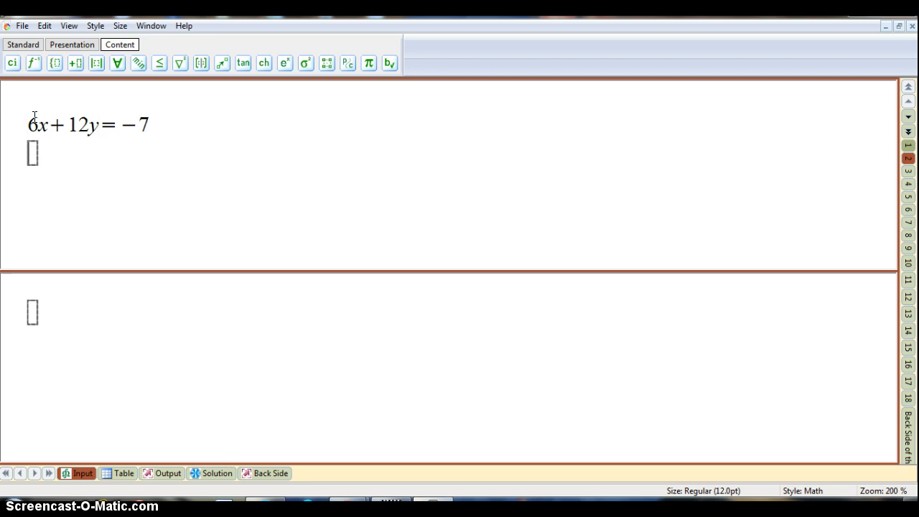
type("x+2y")
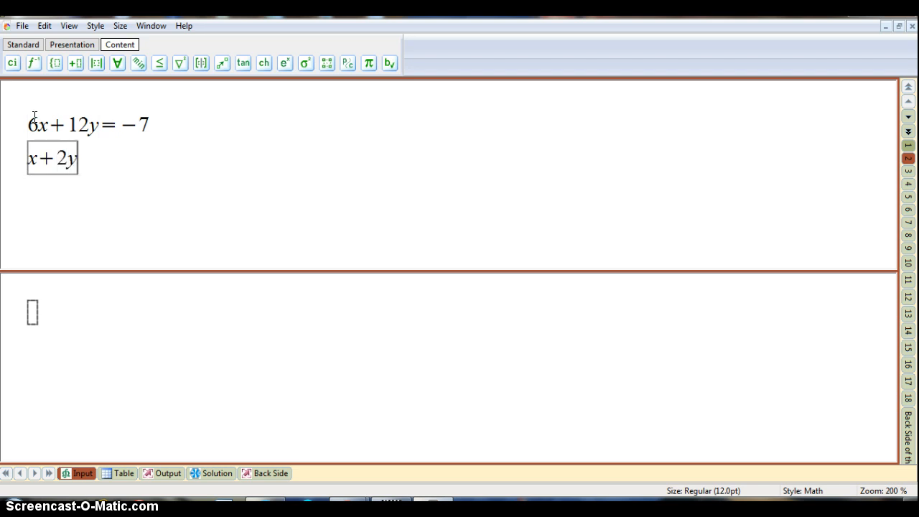
type("=2")
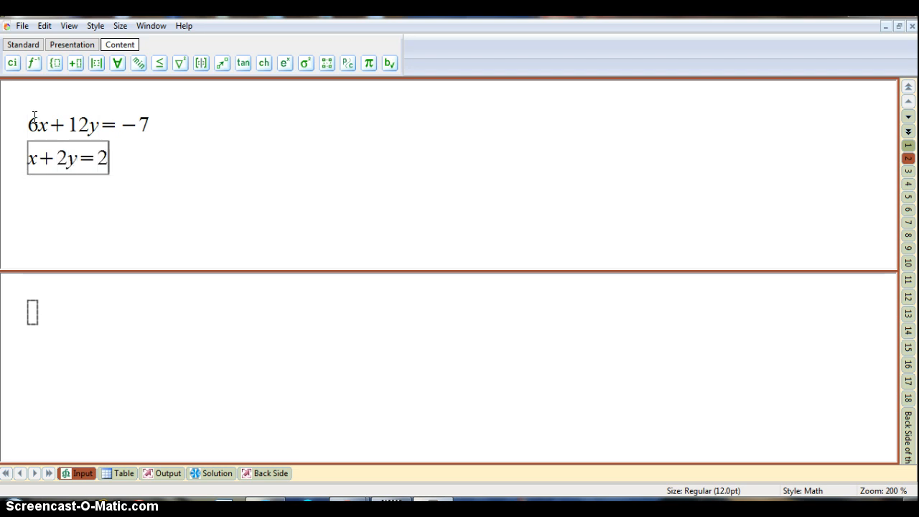
Enter No Solution as the second card's answer
left_click(32, 312)
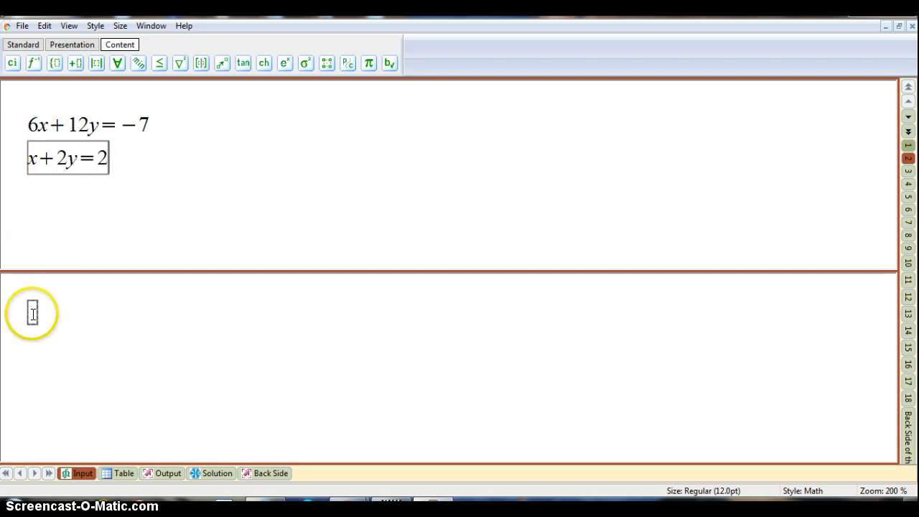
type("No Solution")
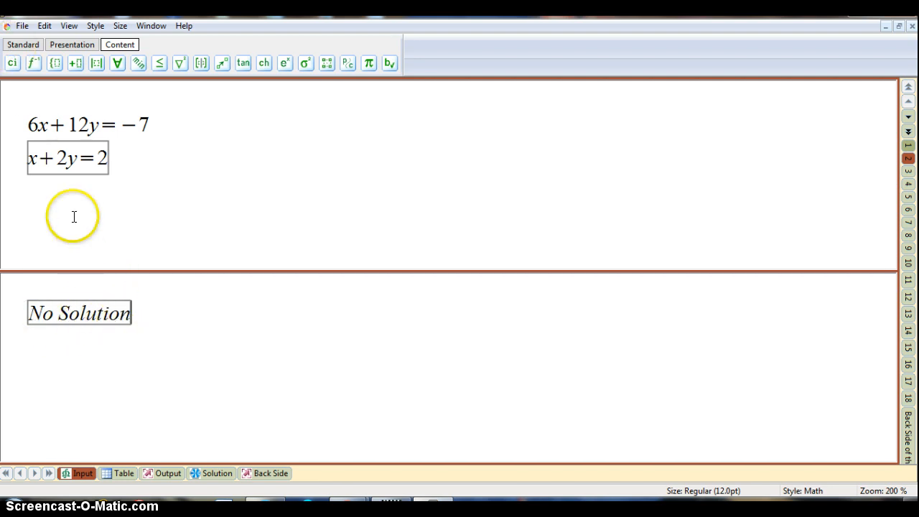
mouse_move(85, 167)
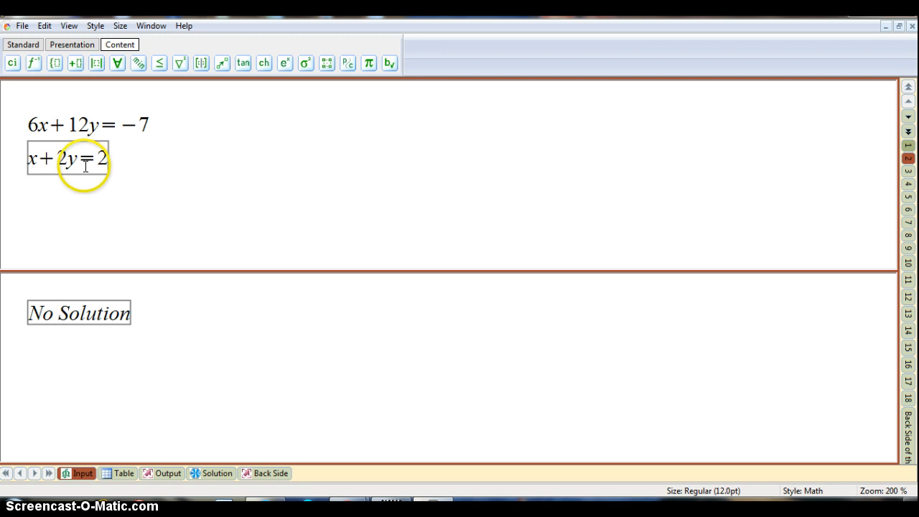
left_click(71, 43)
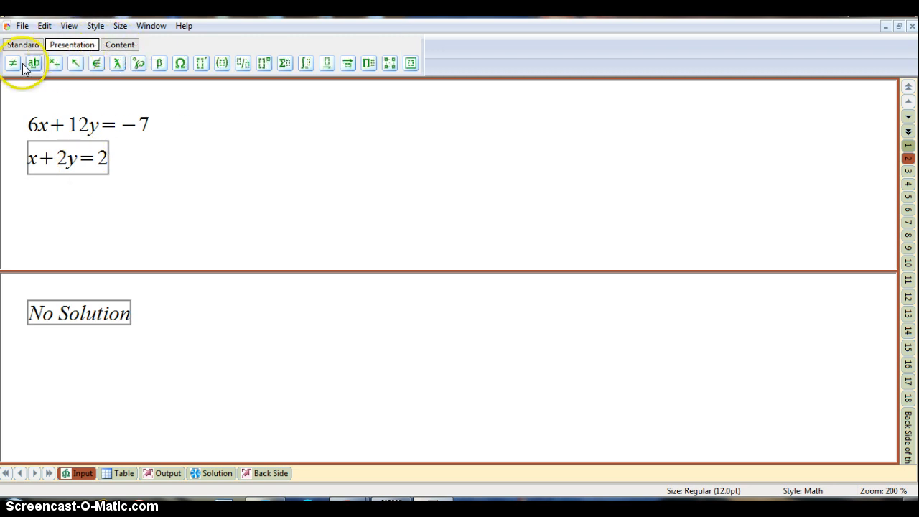
left_click(12, 63)
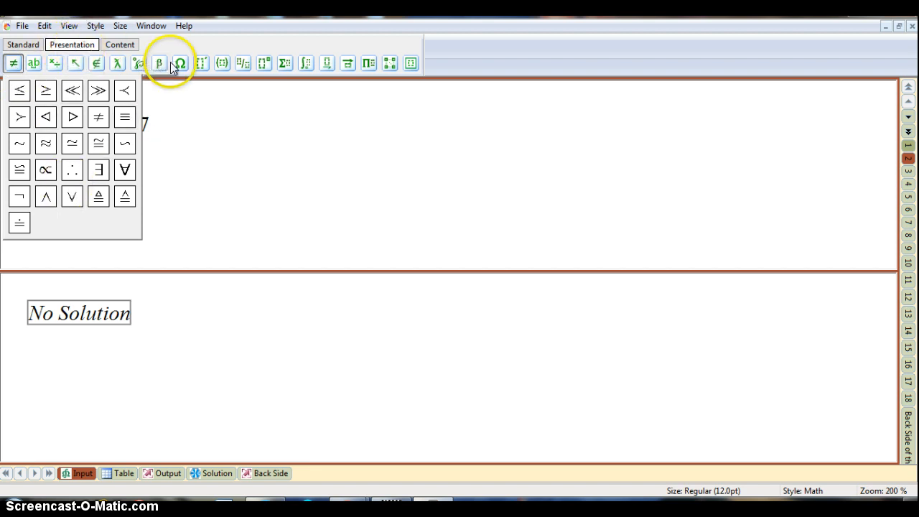
left_click(263, 63)
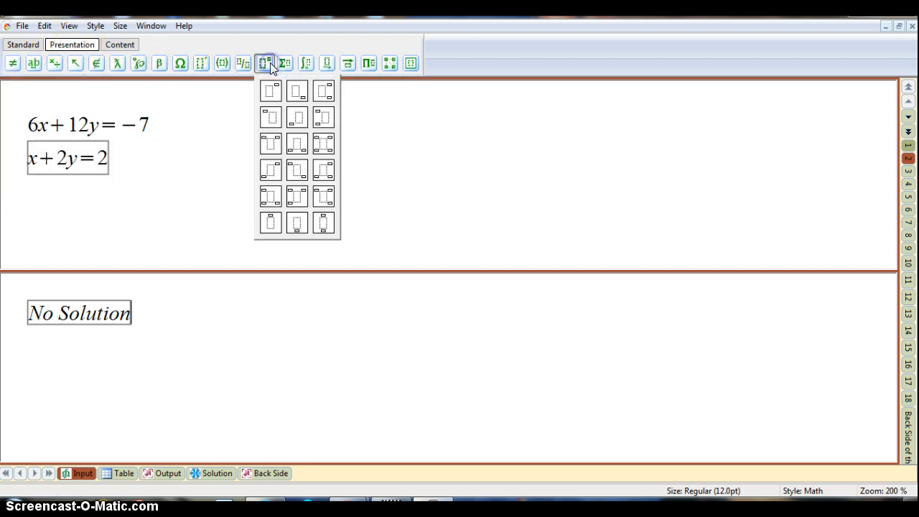
left_click(285, 63)
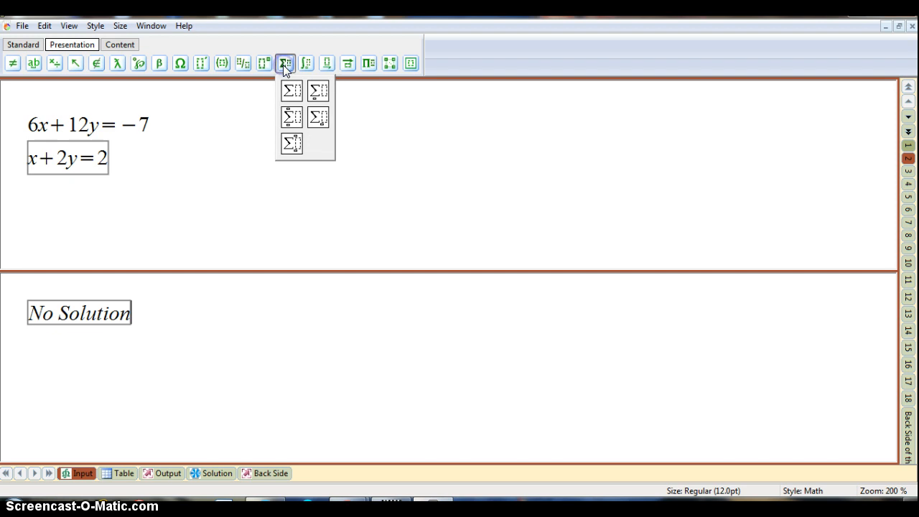
left_click(306, 64)
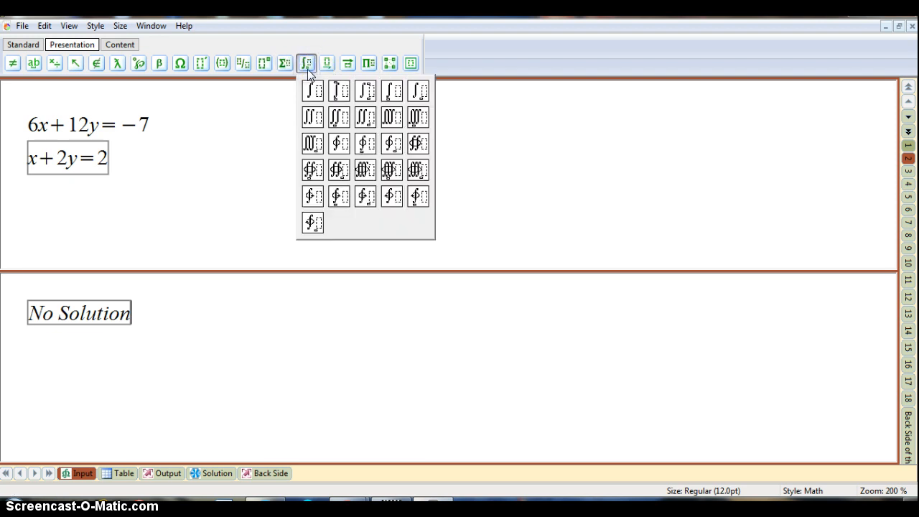
left_click(389, 63)
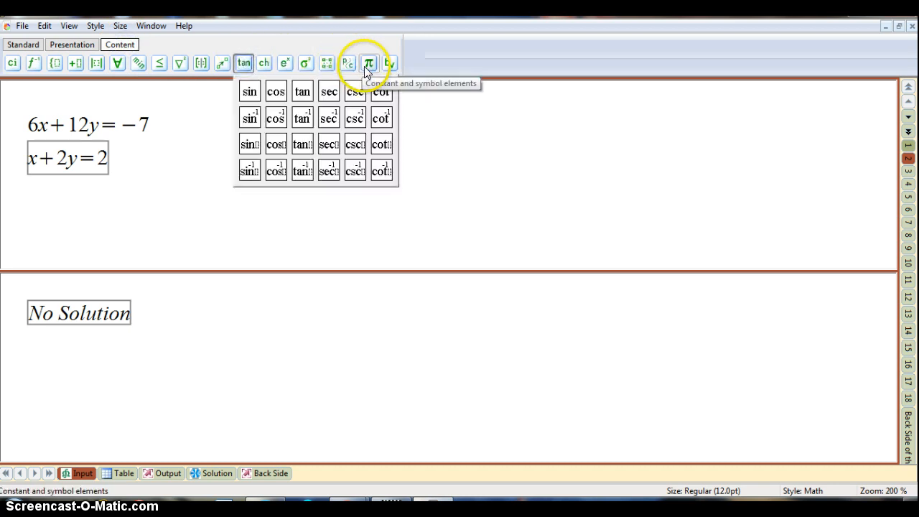
left_click(285, 63)
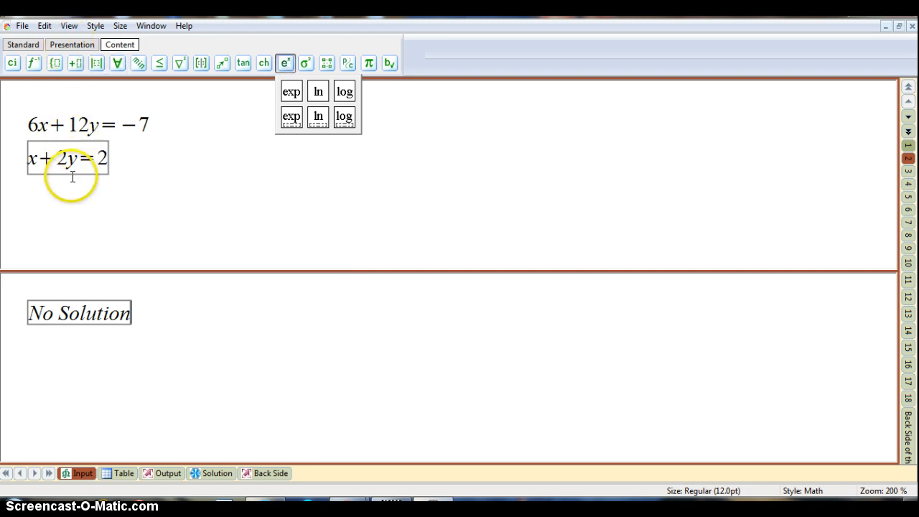
mouse_move(242, 131)
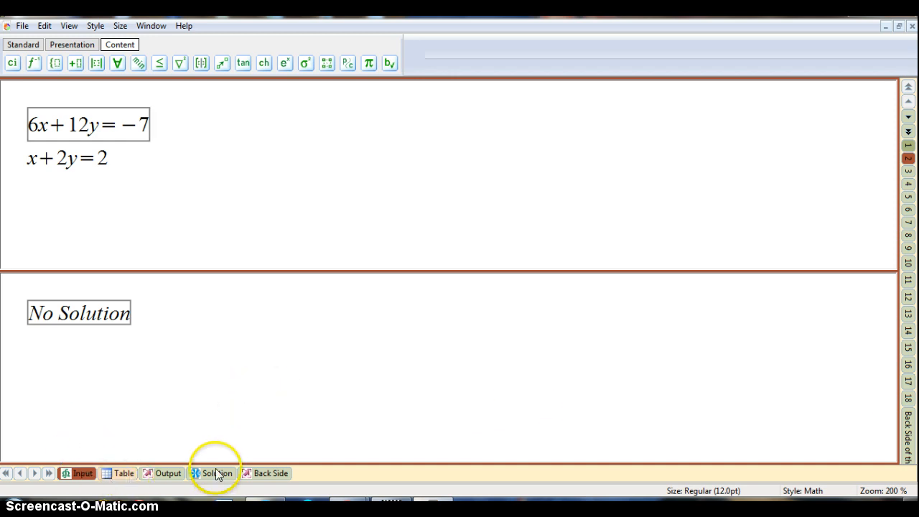
View the two cards in the Table view, then as printable pieces in the Output view
left_click(123, 472)
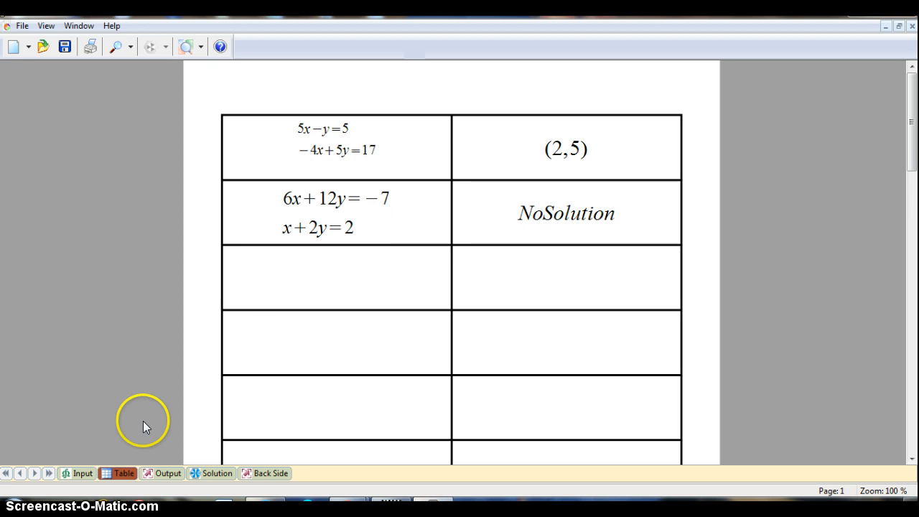
left_click(168, 473)
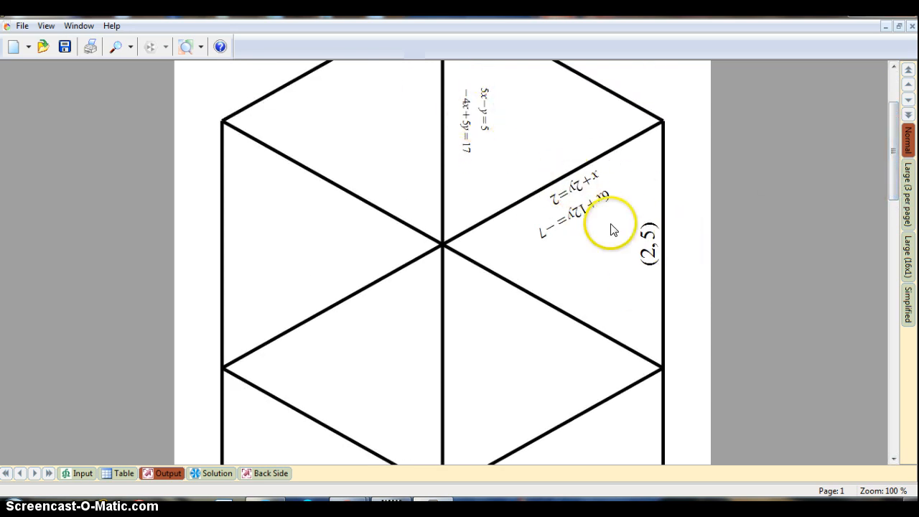
mouse_move(571, 176)
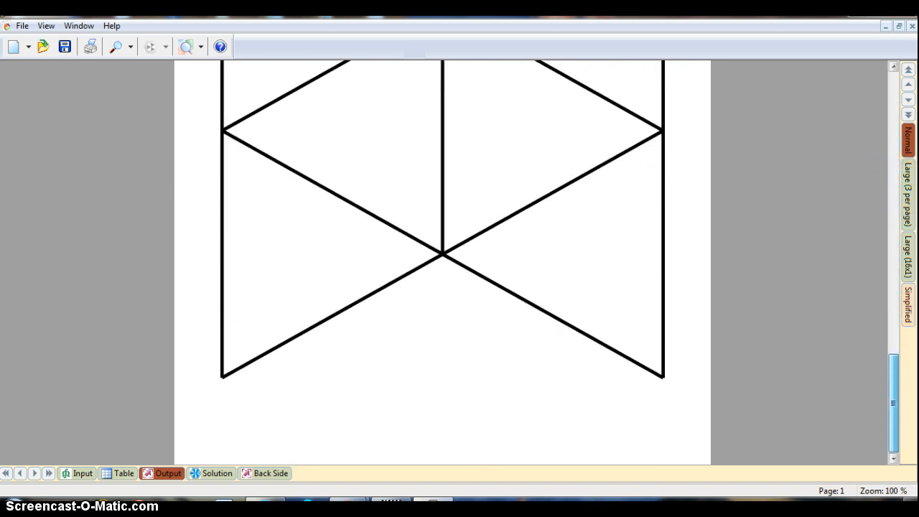
scroll("down", 3)
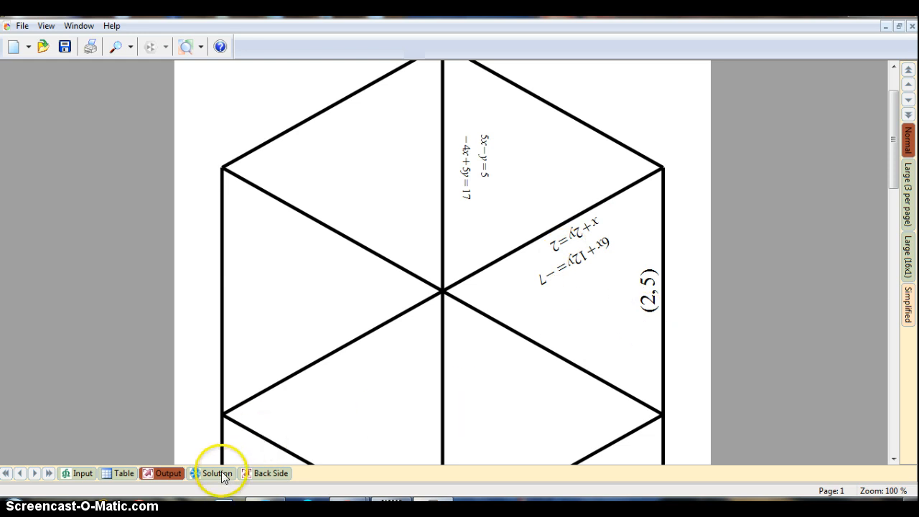
Switch to the Solution view showing (2, 5) and No Solution matched on adjoining pieces
left_click(216, 472)
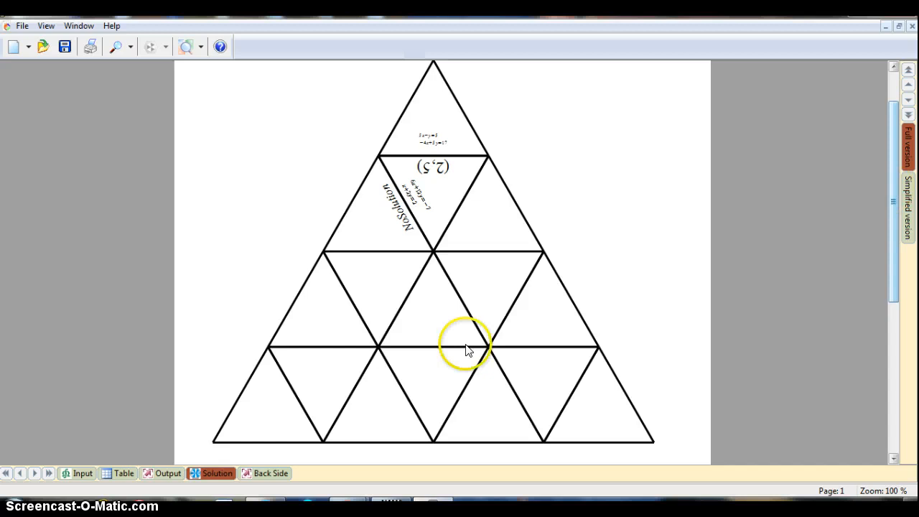
mouse_move(97, 176)
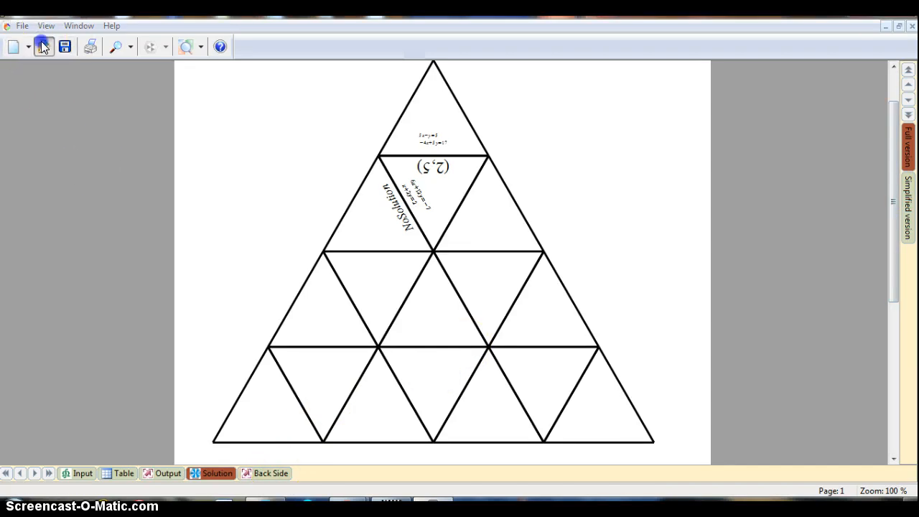
Load the finished 16-piece systems-of-equations puzzle file and scroll through its Output pieces
left_click(44, 47)
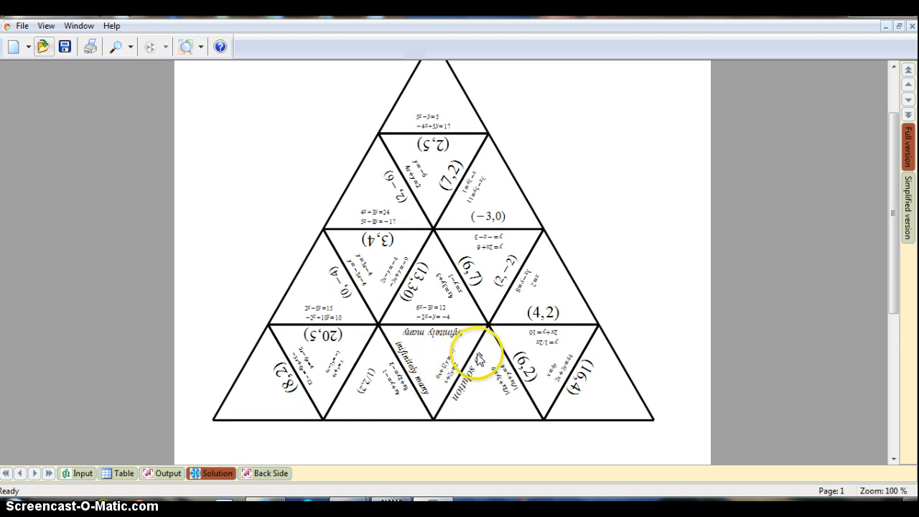
mouse_move(571, 391)
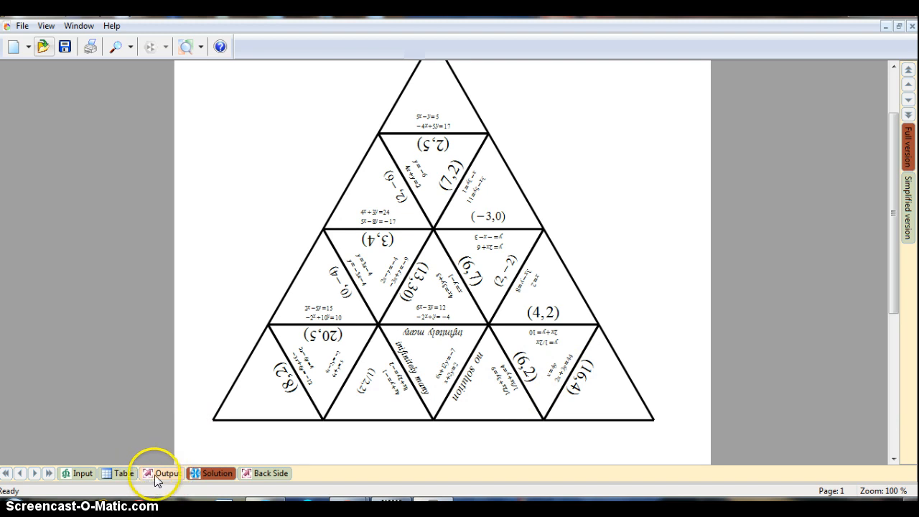
left_click(901, 122)
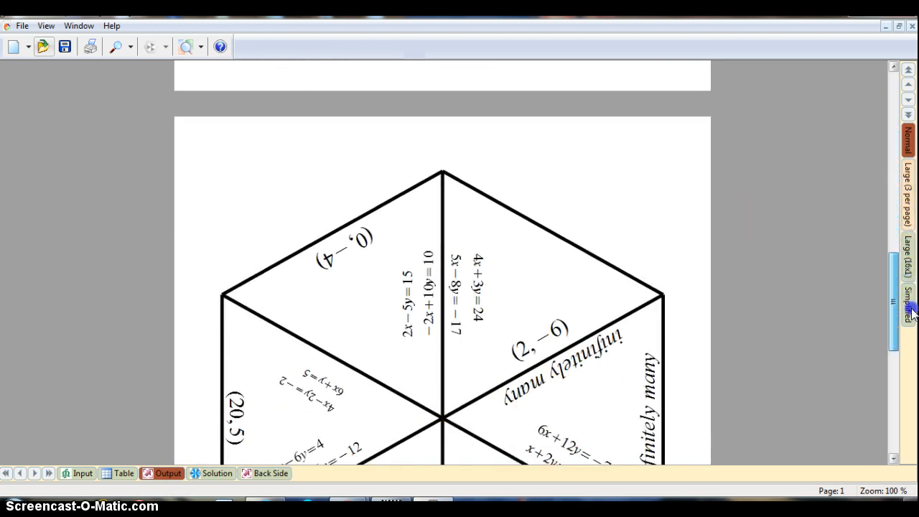
scroll("down", 3)
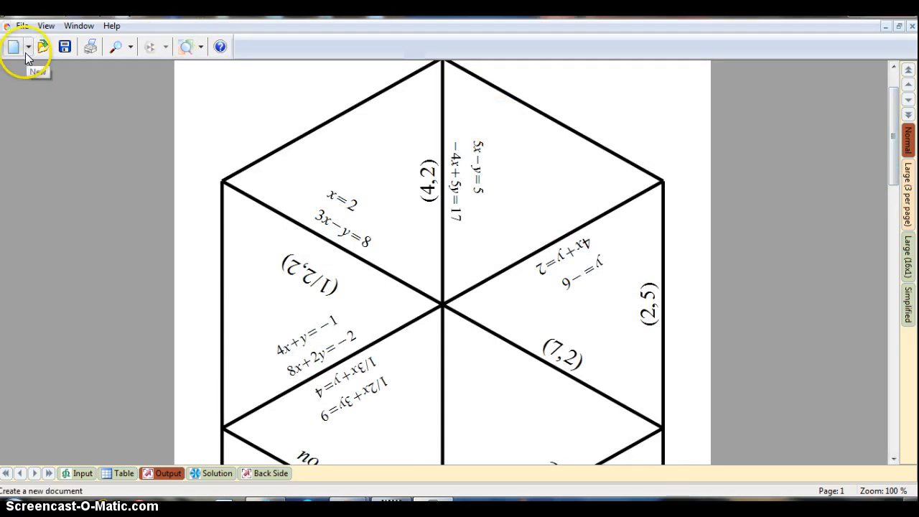
Create a new blank card-sequence activity from the New dropdown and view its Start-to-Finish solution path
left_click(28, 47)
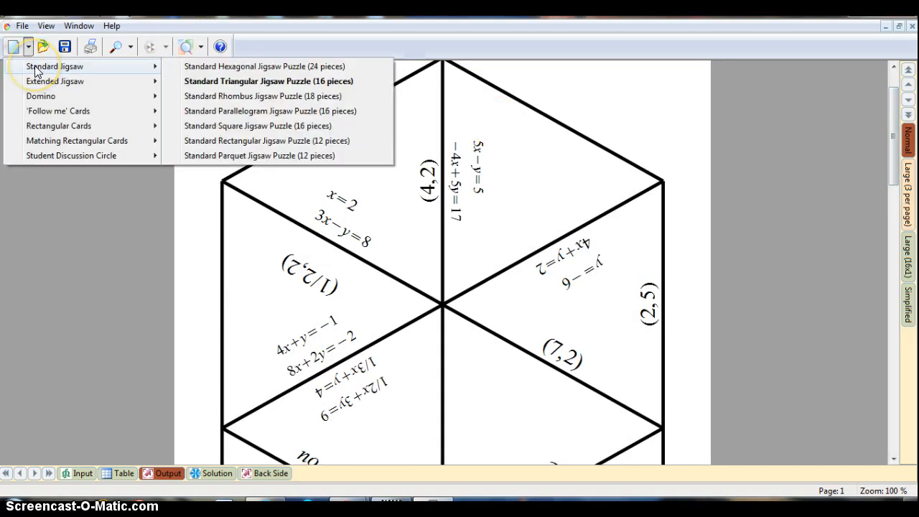
mouse_move(72, 155)
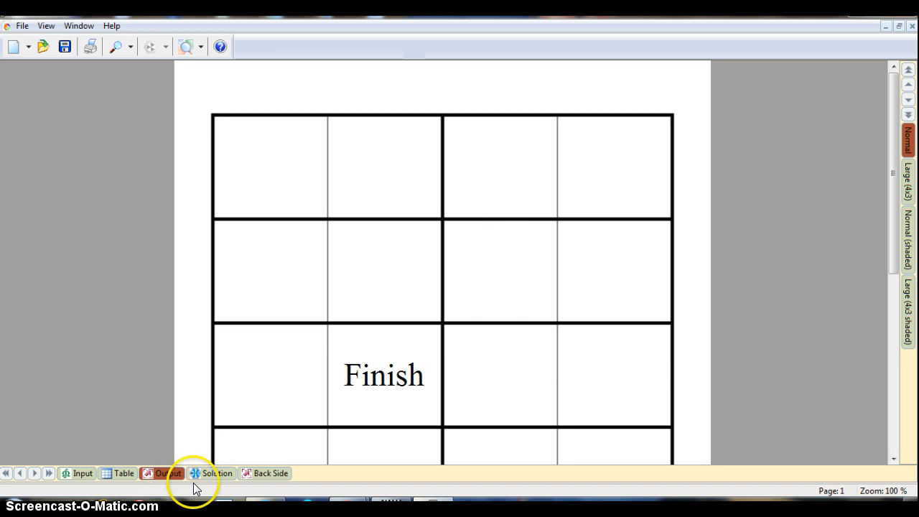
left_click(217, 473)
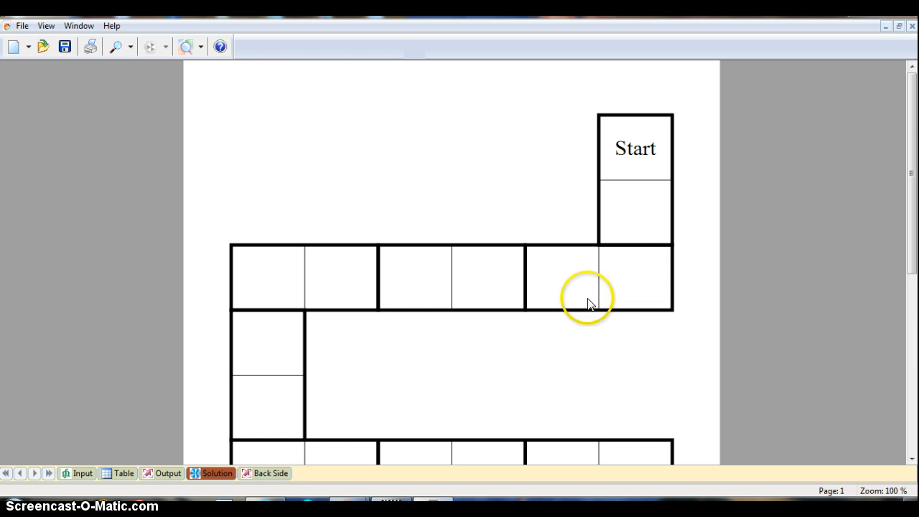
mouse_move(501, 275)
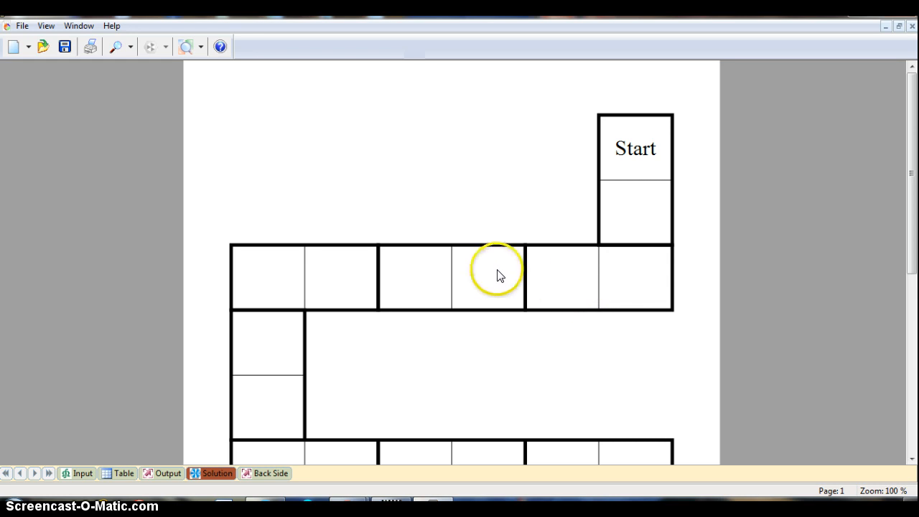